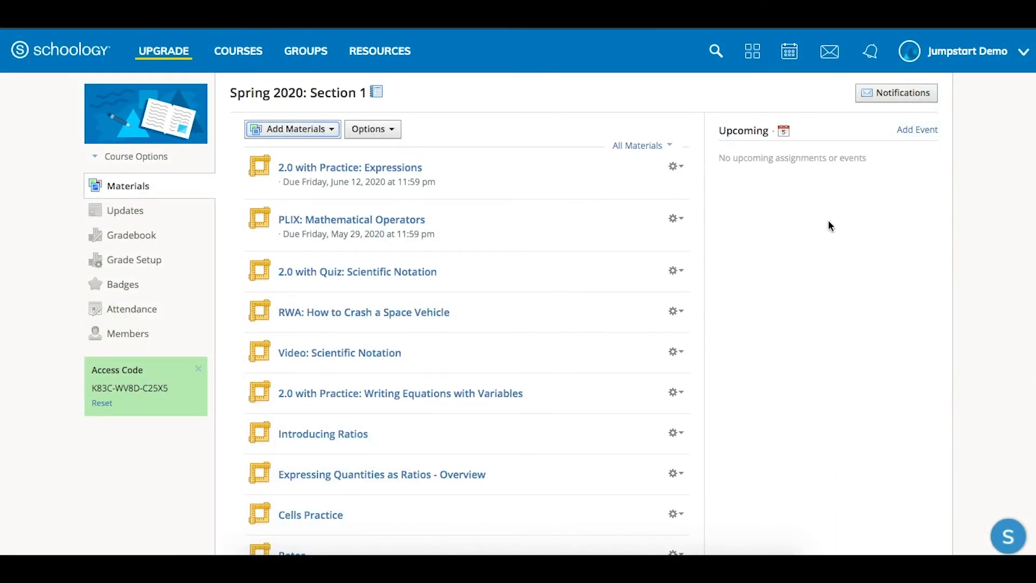
Step: Bring up the Add Materials list of material types for the course
{"action": "left_click", "coordinate": [291, 128]}
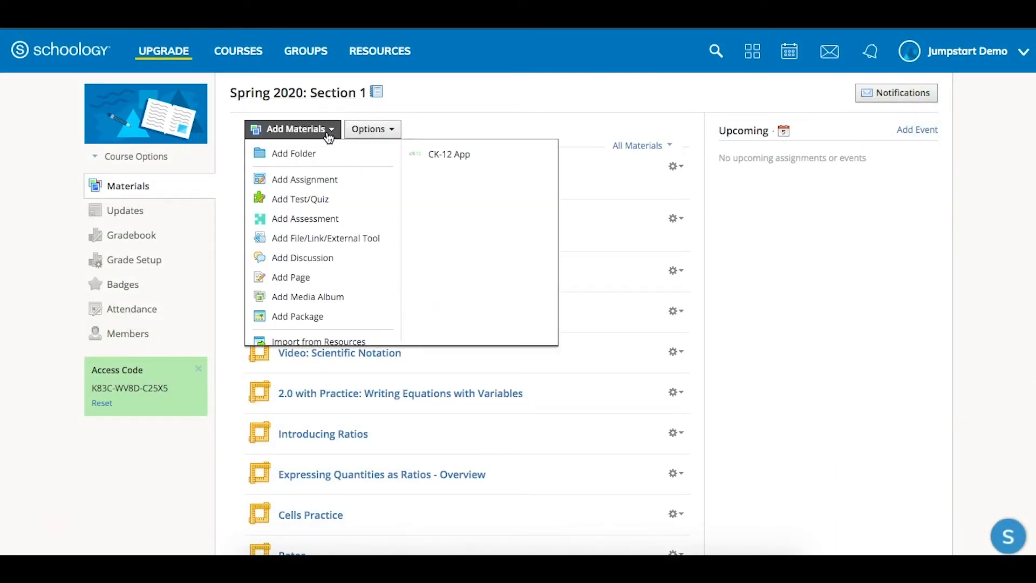
{"action": "mouse_move", "coordinate": [447, 158]}
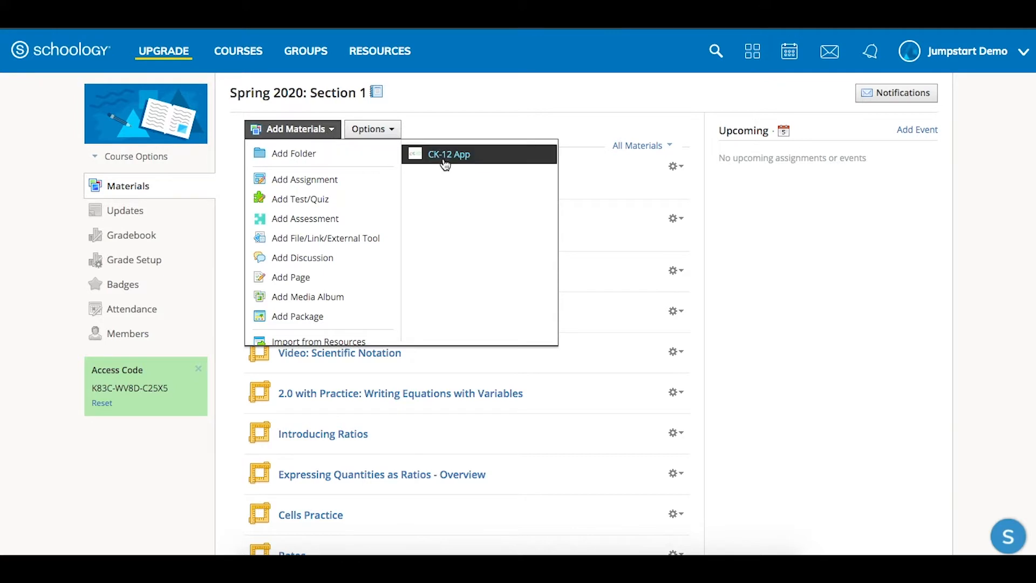
{"action": "mouse_move", "coordinate": [449, 154]}
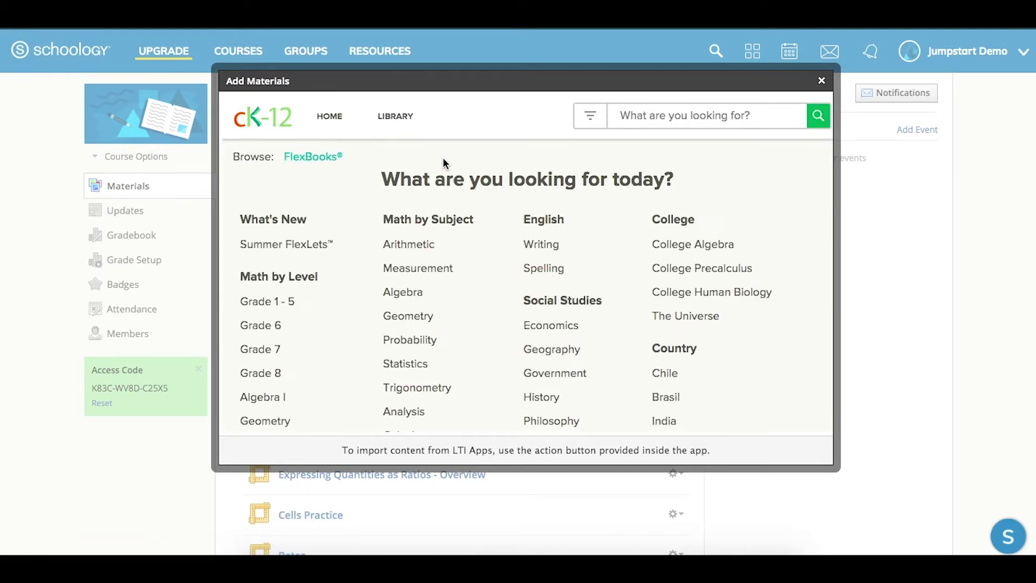
{"action": "mouse_move", "coordinate": [337, 320]}
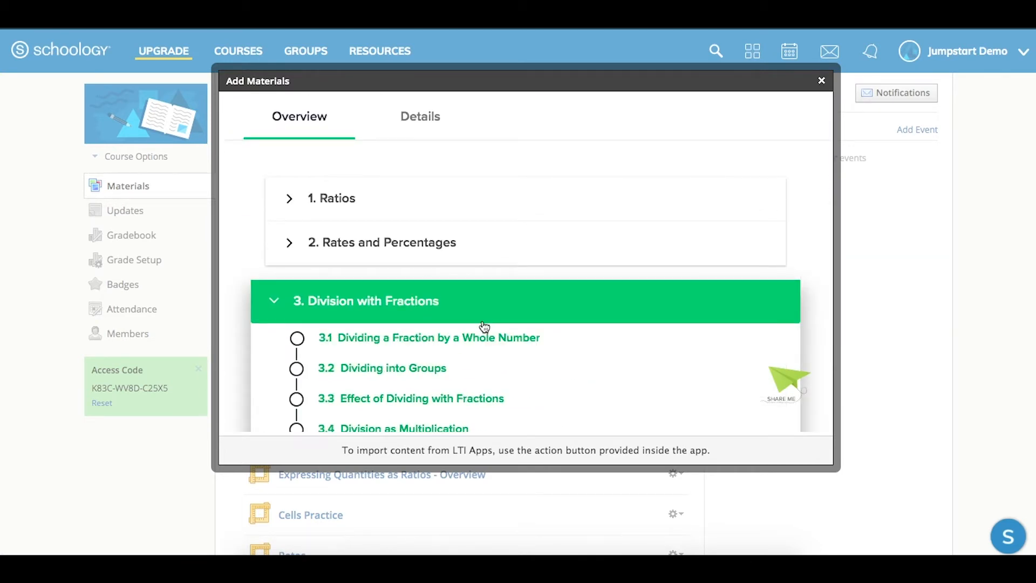
Step: Scroll the Division with Fractions chapter down to lesson 3.10
{"action": "scroll", "scroll_direction": "down", "scroll_amount": 3}
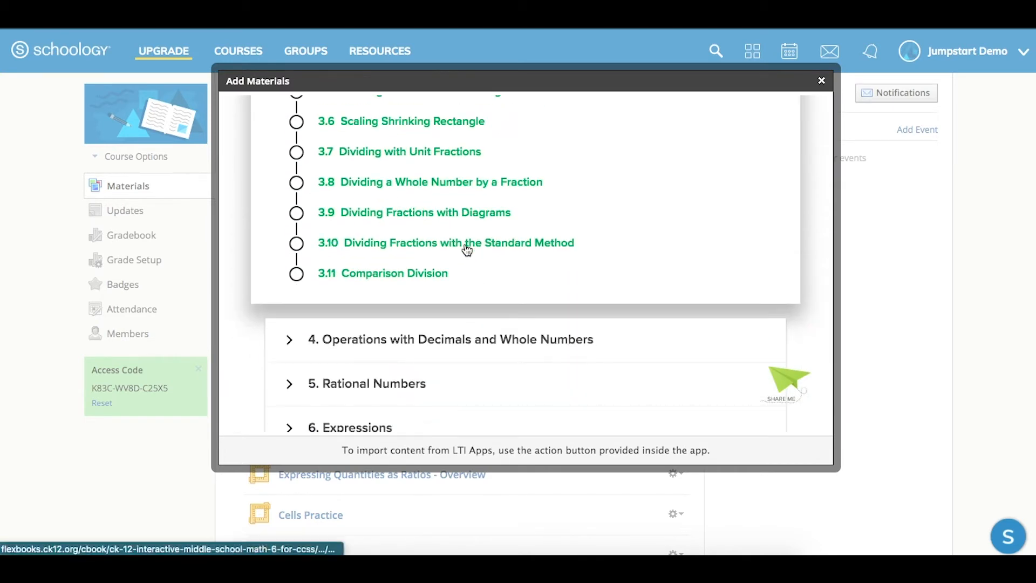
Step: View lesson 3.10 Dividing Fractions with the Standard Method and its Other Ways to Learn resources
{"action": "left_click", "coordinate": [445, 242]}
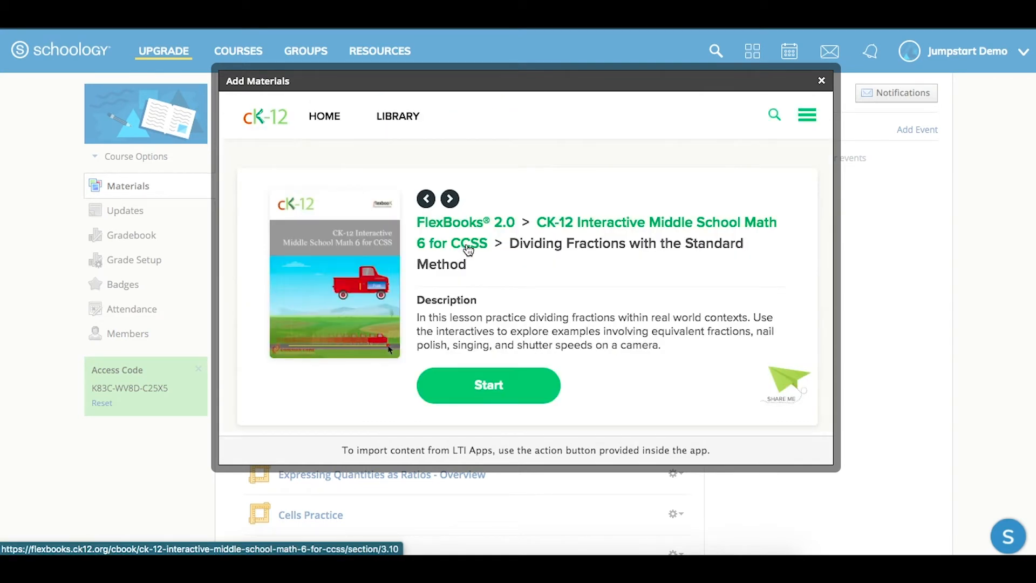
{"action": "scroll", "scroll_direction": "down", "scroll_amount": 3}
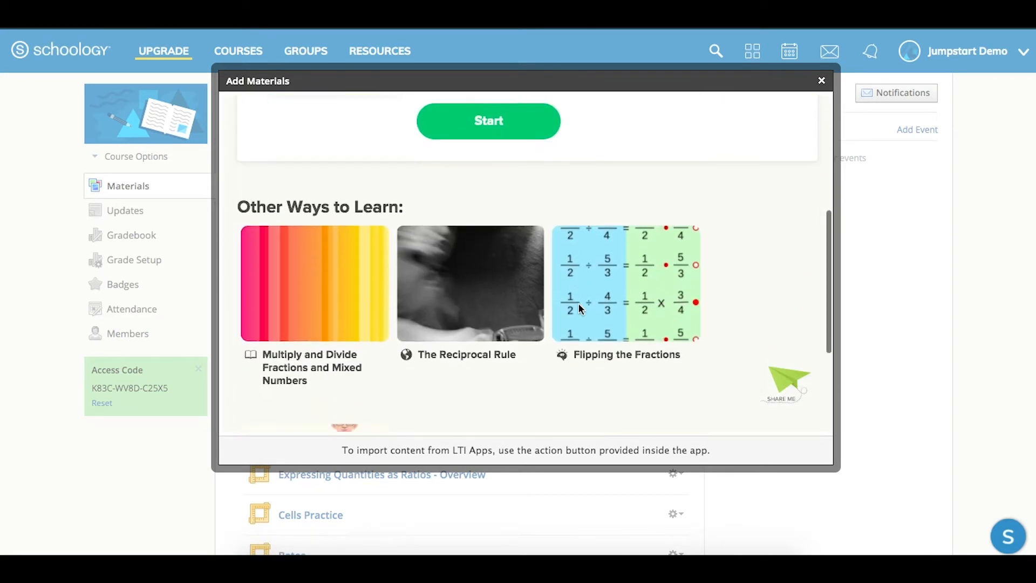
{"action": "scroll", "scroll_direction": "down", "scroll_amount": 3}
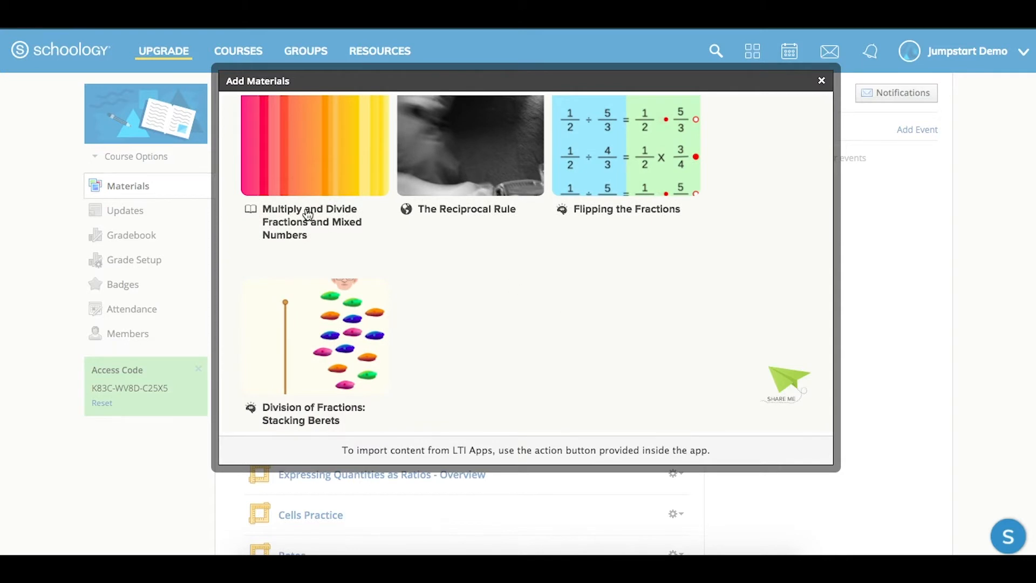
{"action": "mouse_move", "coordinate": [462, 221]}
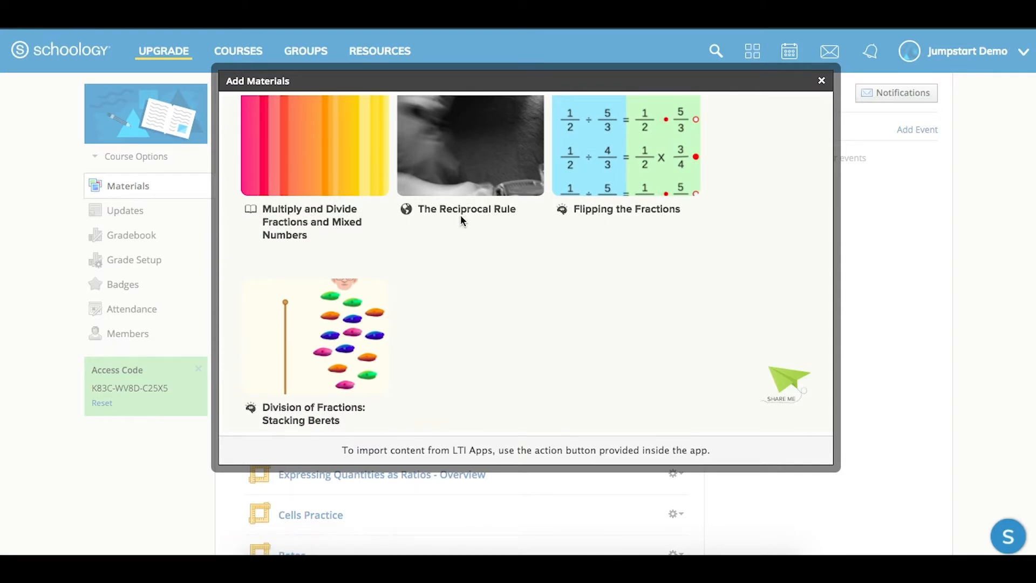
{"action": "mouse_move", "coordinate": [614, 230]}
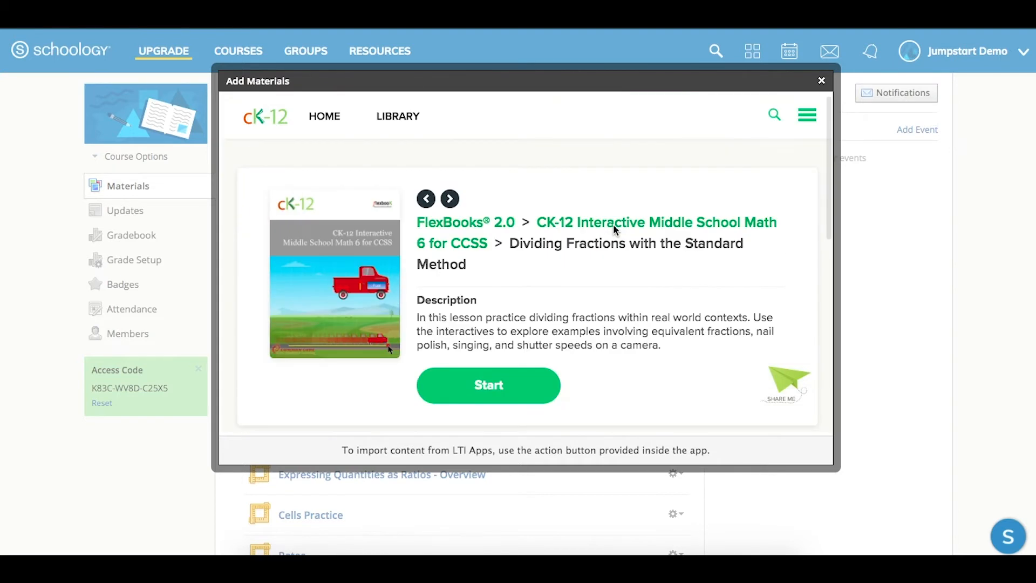
Step: Start the lesson, glance at its Toolbar, and assign it to the class
{"action": "left_click", "coordinate": [488, 386]}
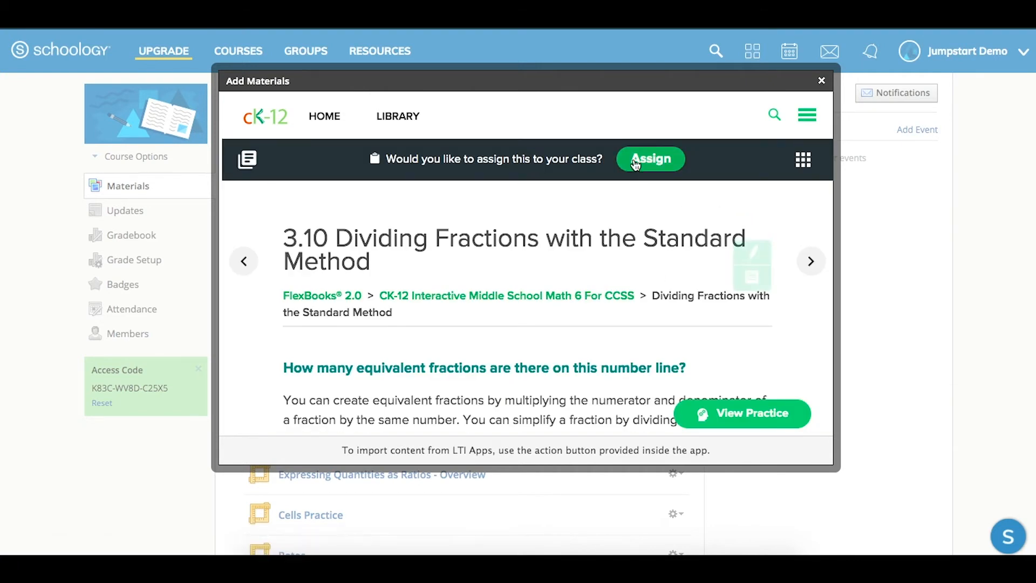
{"action": "mouse_move", "coordinate": [802, 160]}
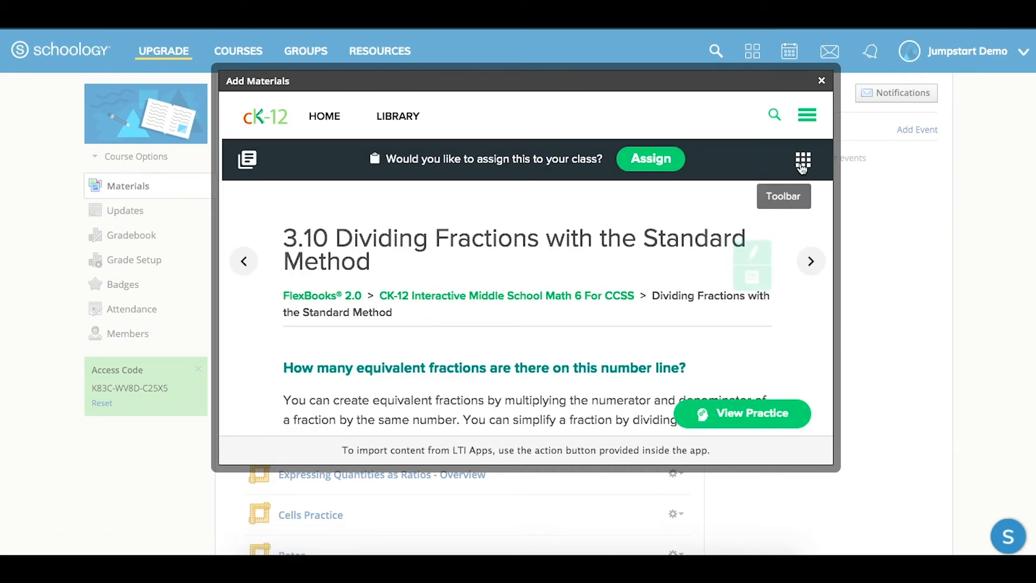
{"action": "left_click", "coordinate": [802, 160]}
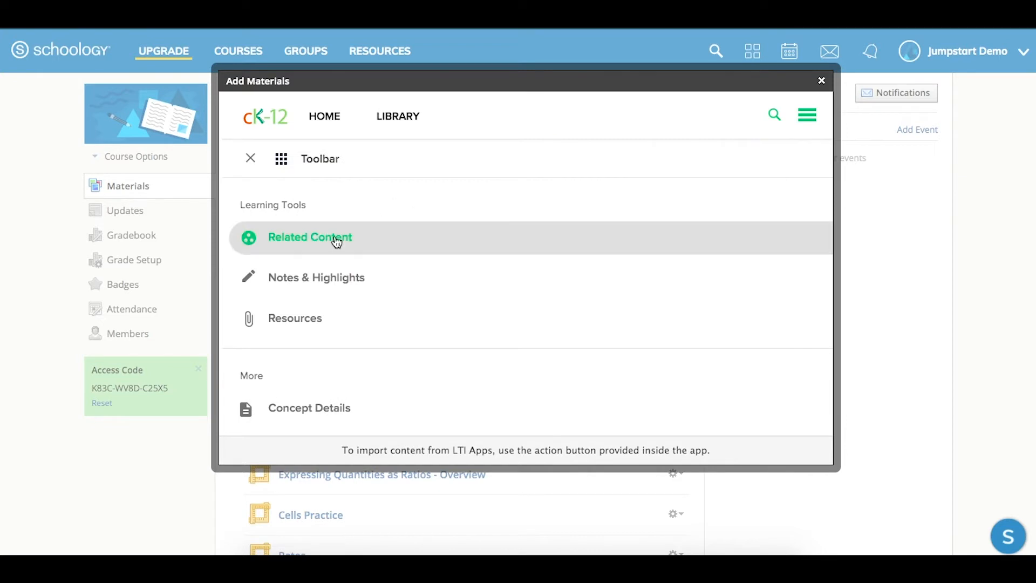
{"action": "left_click", "coordinate": [310, 236]}
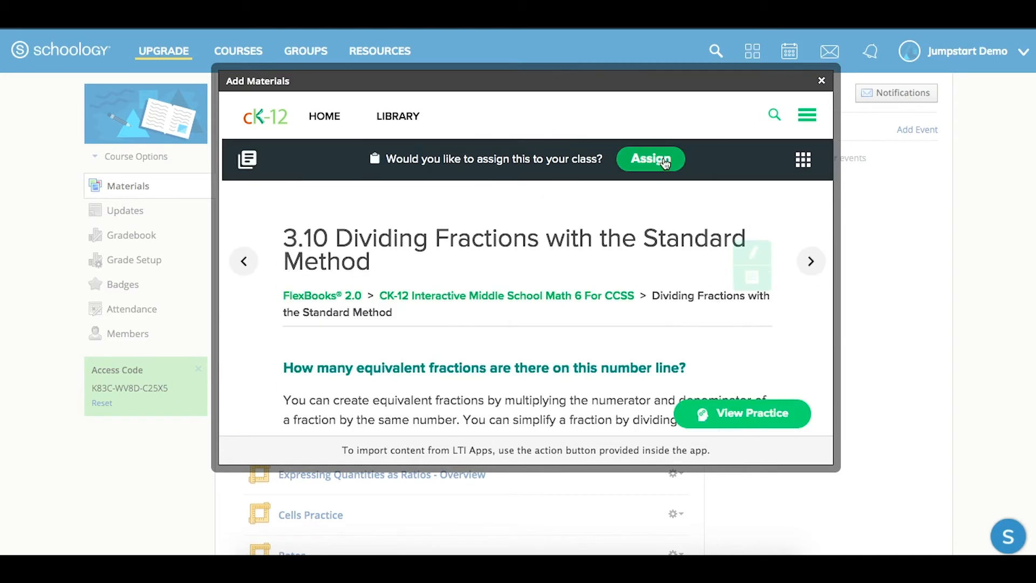
{"action": "left_click", "coordinate": [650, 159]}
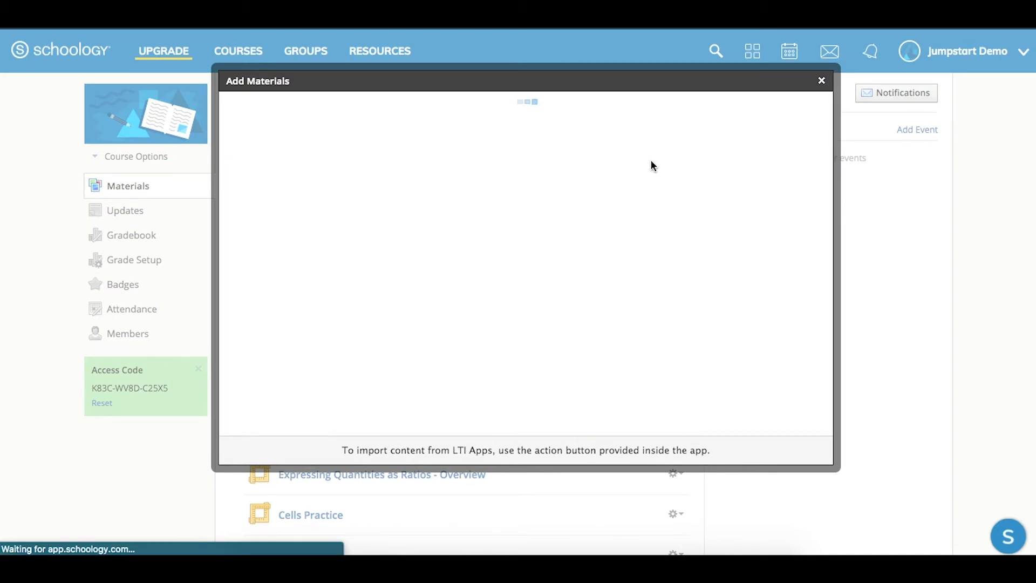
Step: Return to Materials where the Edit External Tool dialog shows the imported lesson
{"action": "left_click", "coordinate": [822, 79]}
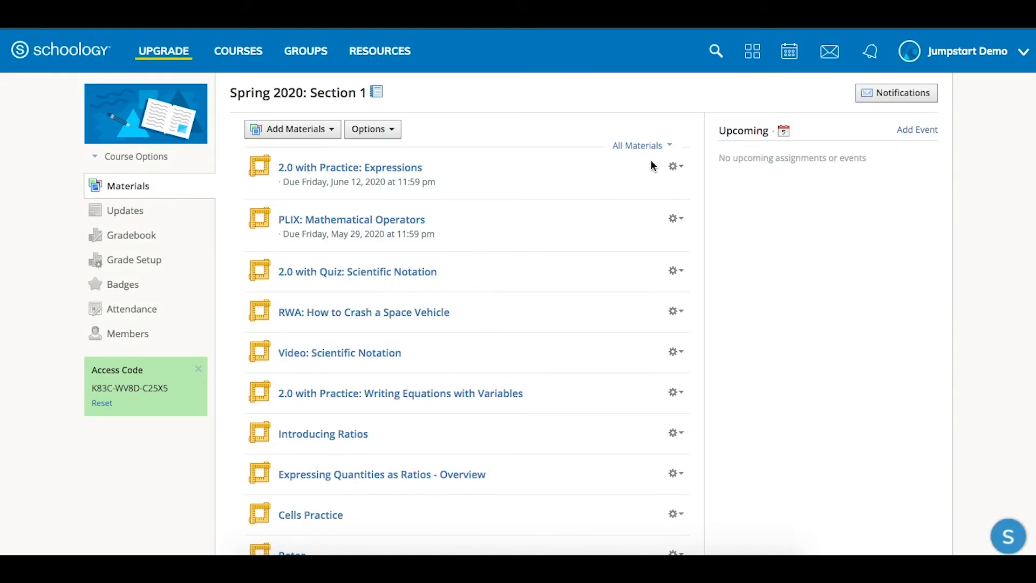
{"action": "scroll", "scroll_direction": "down", "scroll_amount": 3}
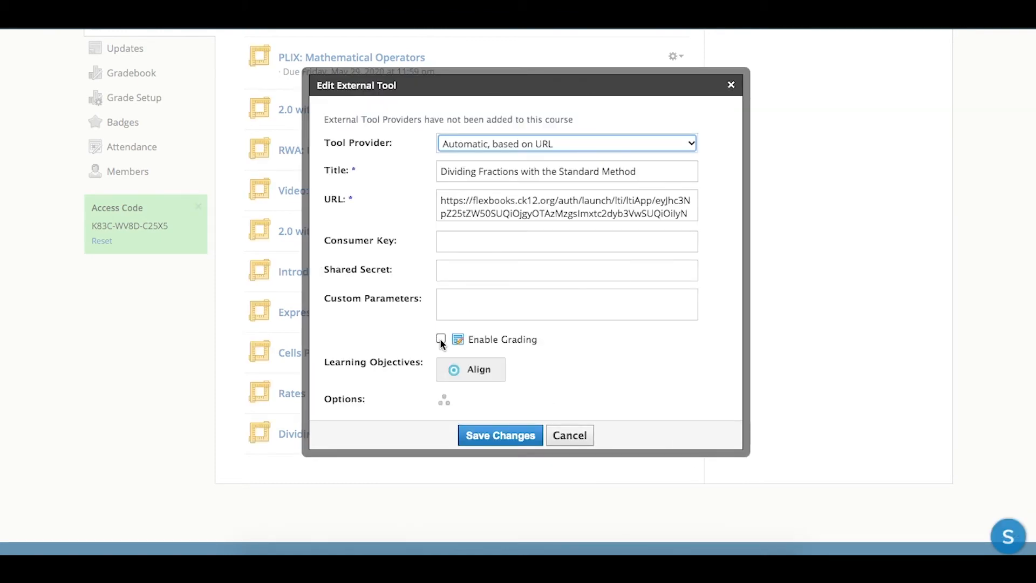
Step: Enable grading, prefix the title with '2.0 with Practice:', set 50 points under Assignments, and save
{"action": "left_click", "coordinate": [440, 339]}
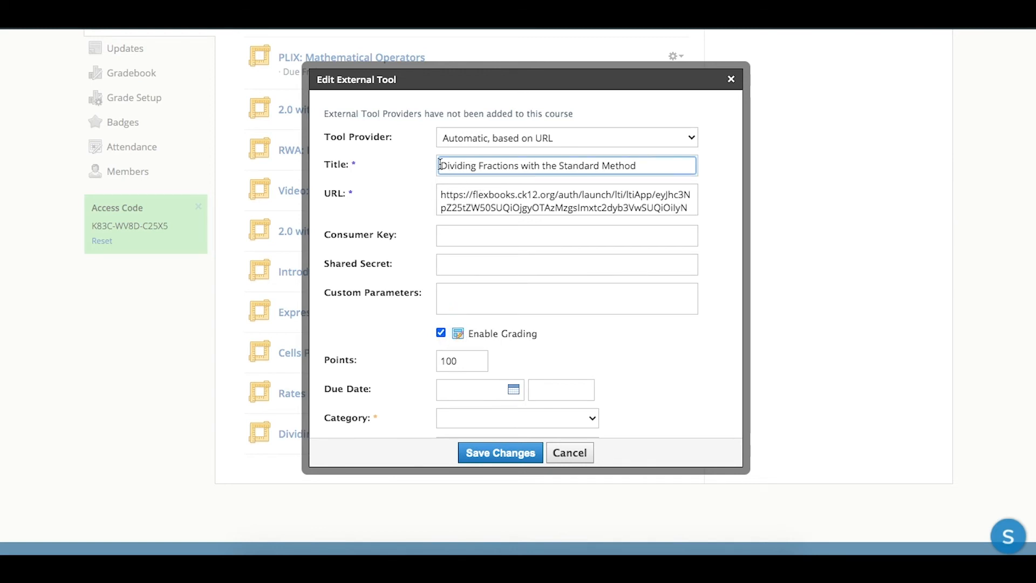
{"action": "type", "text": "2.0 with Practice:"}
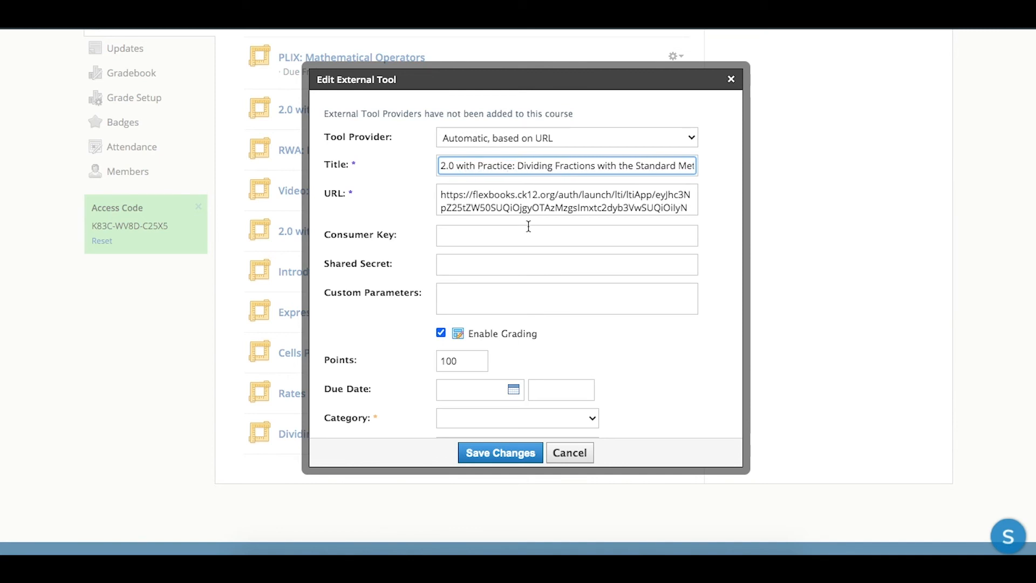
{"action": "left_click", "coordinate": [461, 360]}
{"action": "type", "text": "50"}
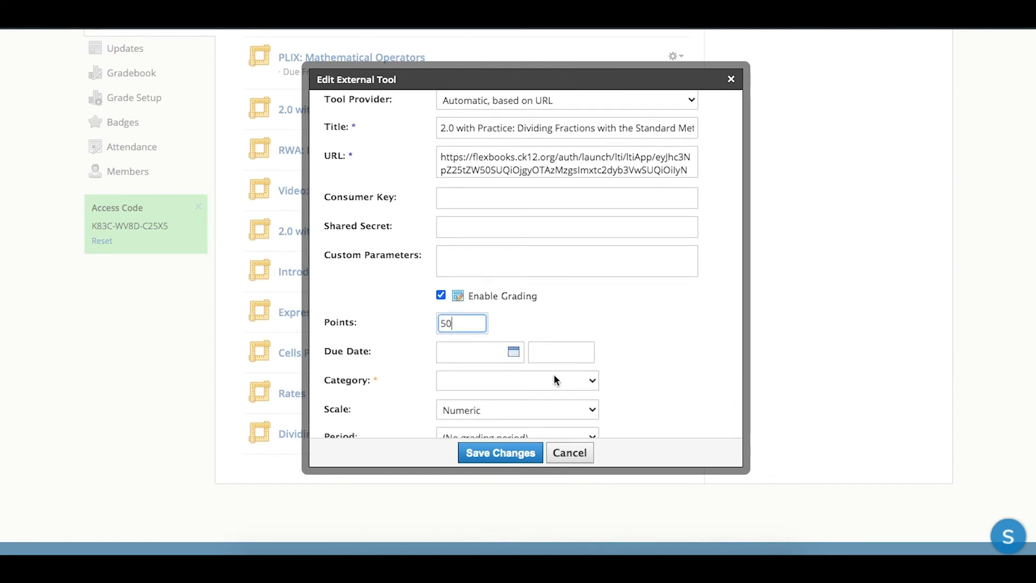
{"action": "left_click", "coordinate": [517, 380]}
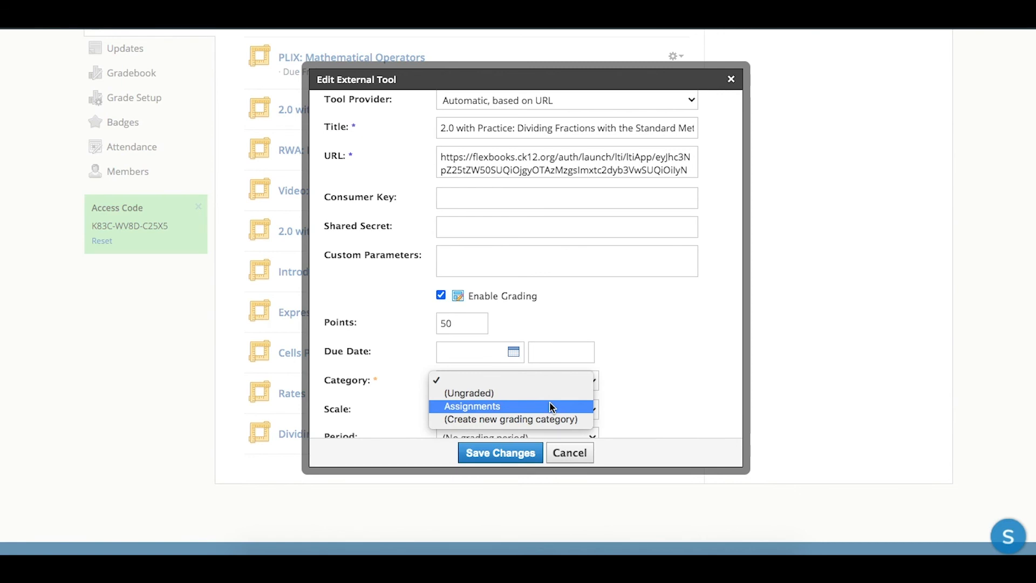
{"action": "left_click", "coordinate": [472, 406]}
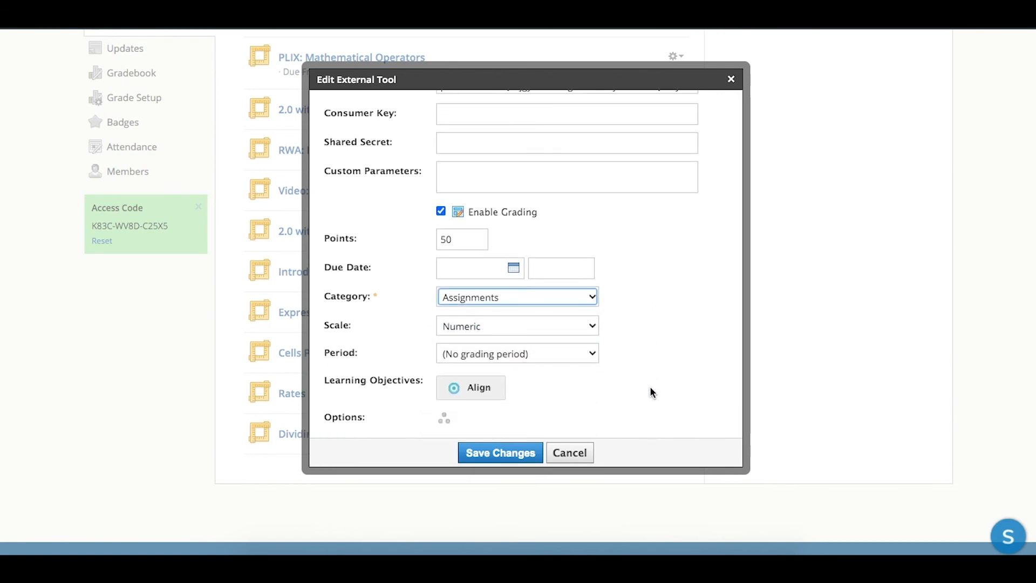
{"action": "mouse_move", "coordinate": [541, 358]}
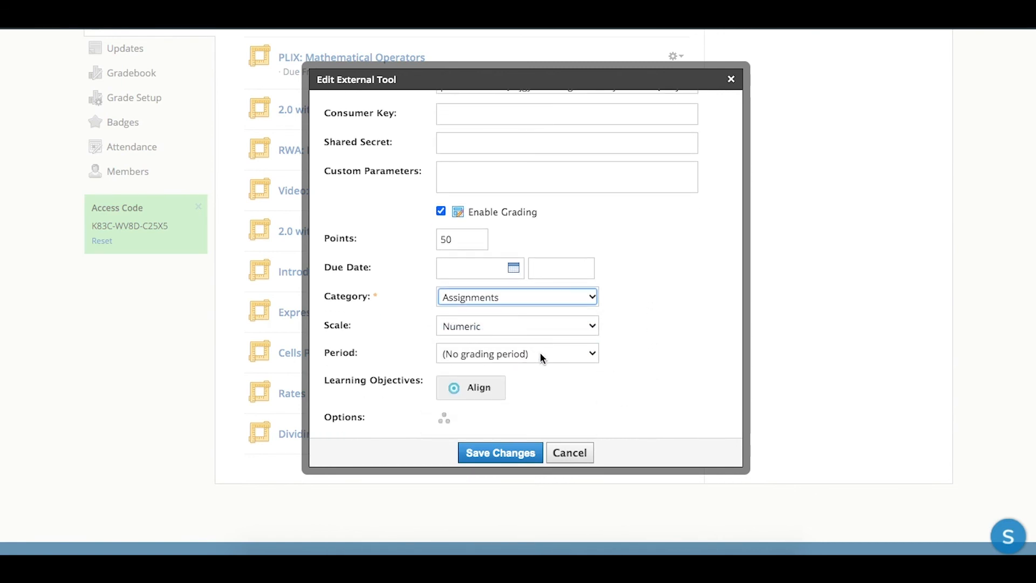
{"action": "mouse_move", "coordinate": [499, 452]}
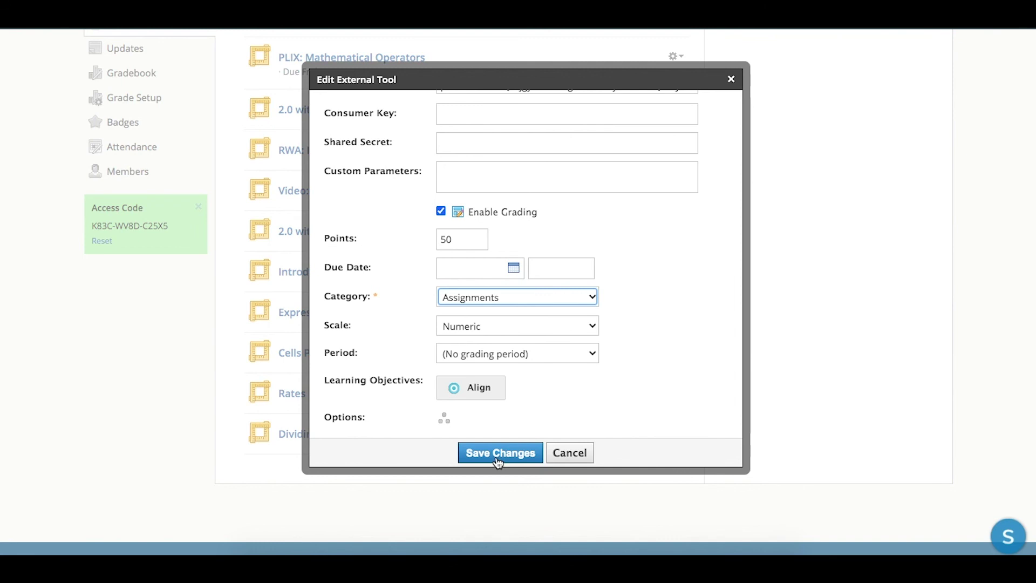
{"action": "left_click", "coordinate": [499, 452]}
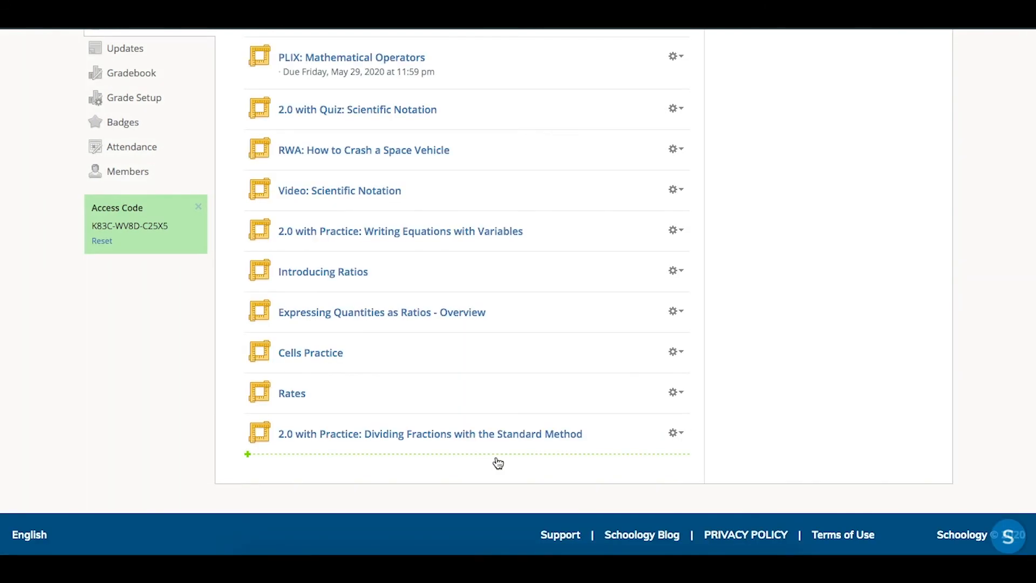